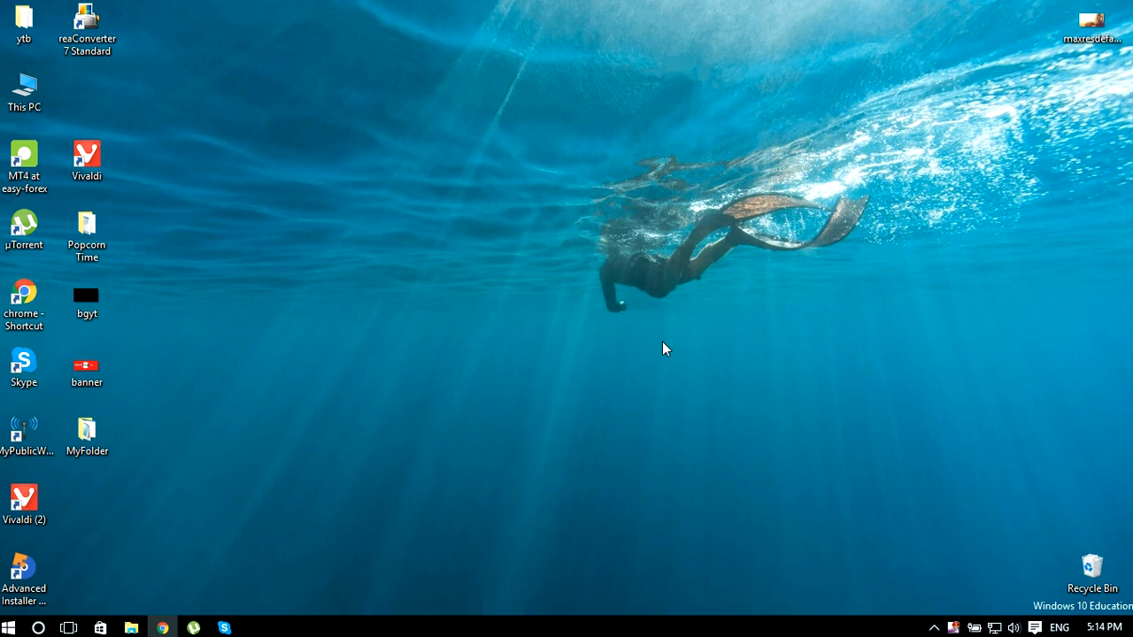
mouse_move(655, 348)
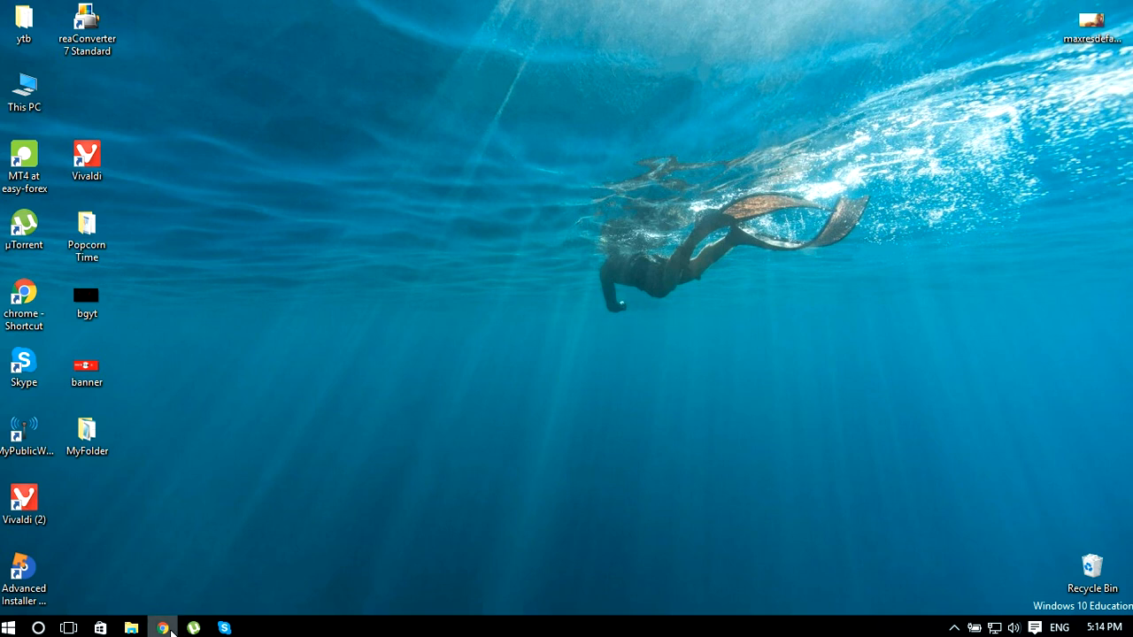
- Restore the Chrome window from the taskbar and open Settings from the Chrome menu
click(162, 628)
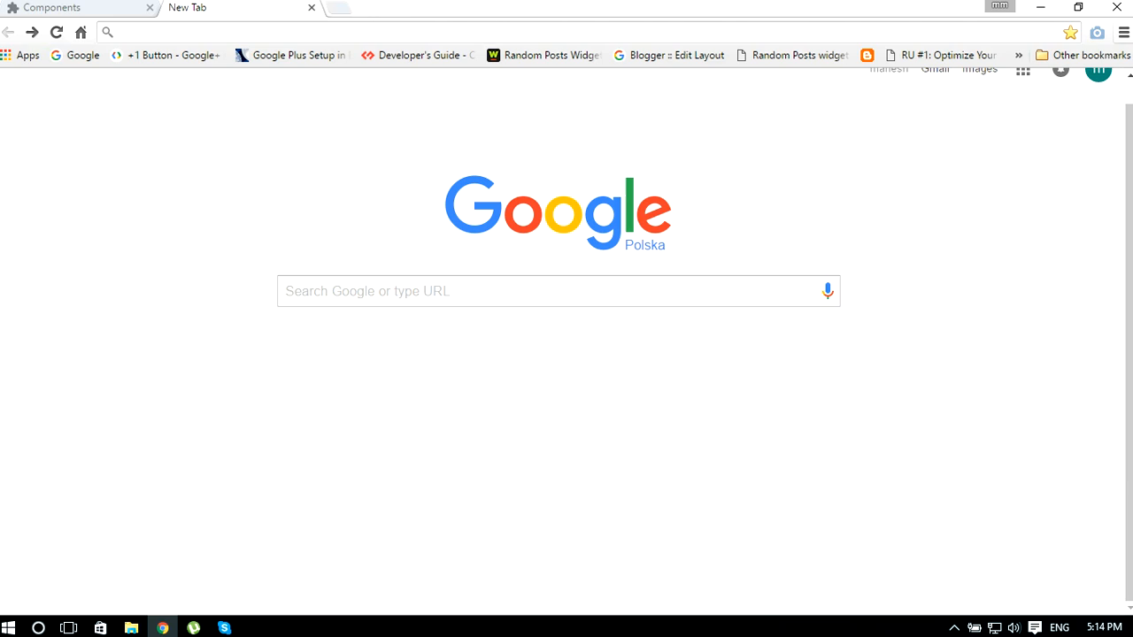
click(1123, 32)
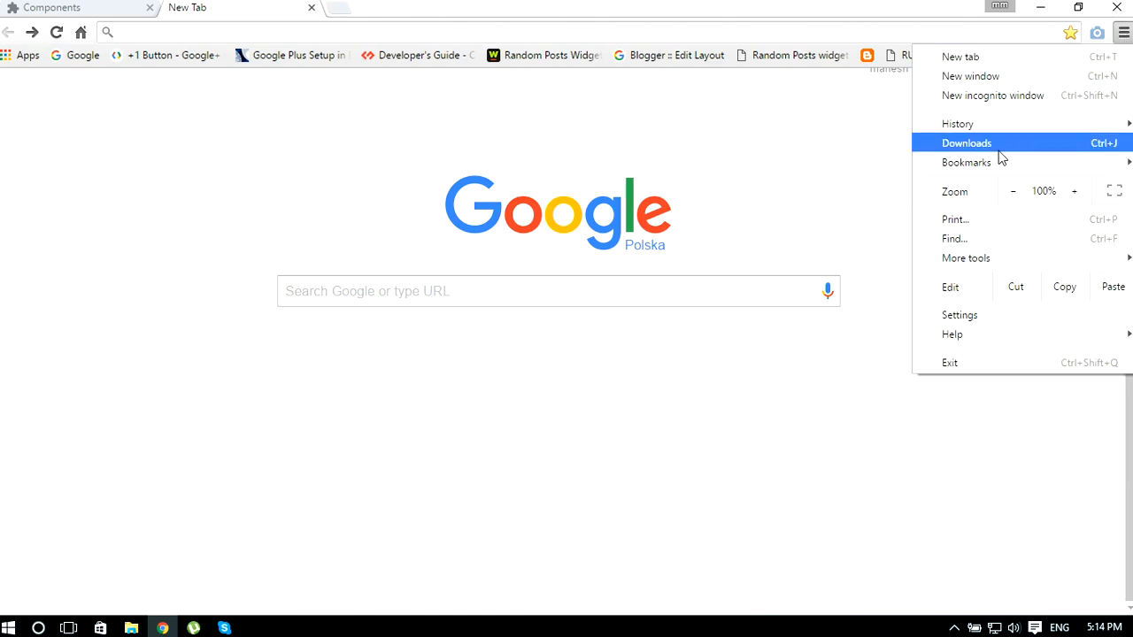
click(959, 314)
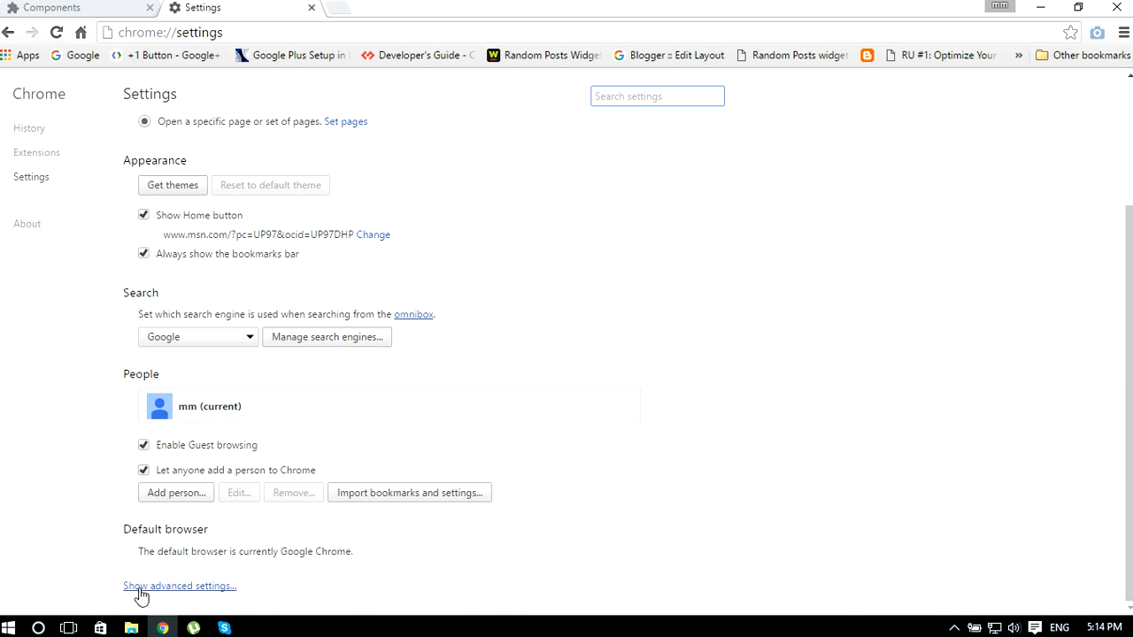
- Expand 'Show advanced settings...' and scroll down to the System and Reset settings sections
click(179, 585)
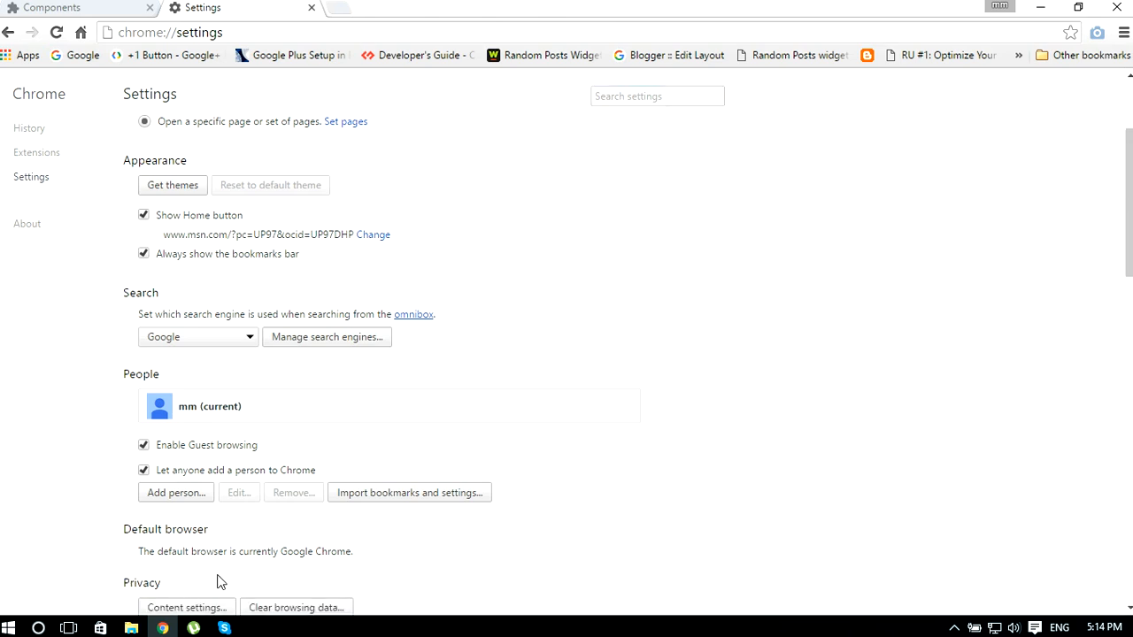
scroll(down, 3)
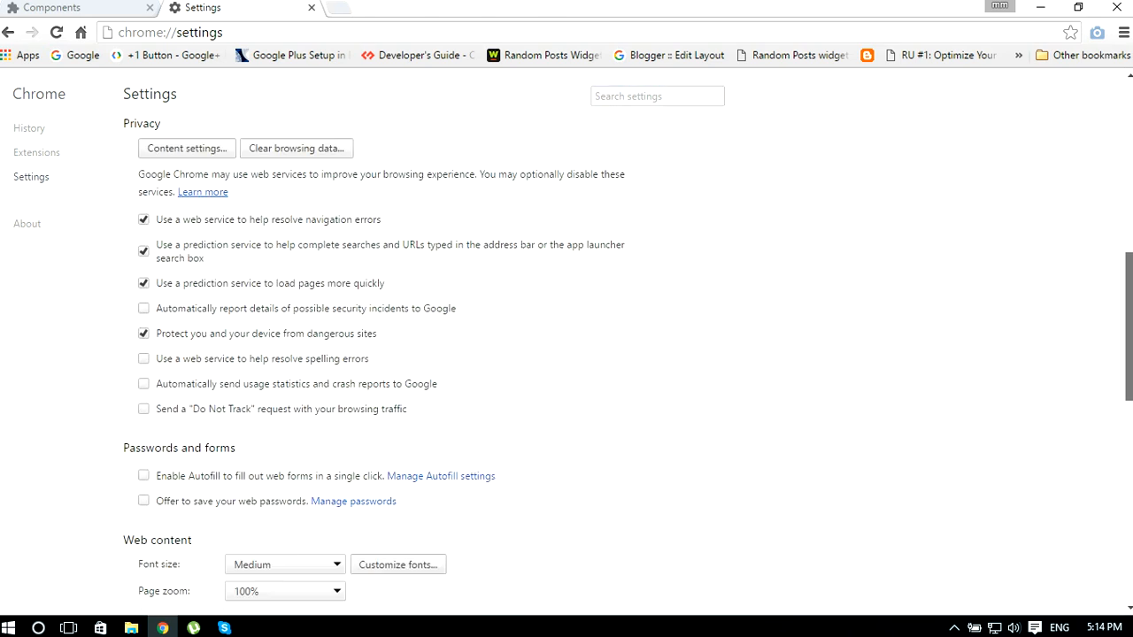
scroll(down, 3)
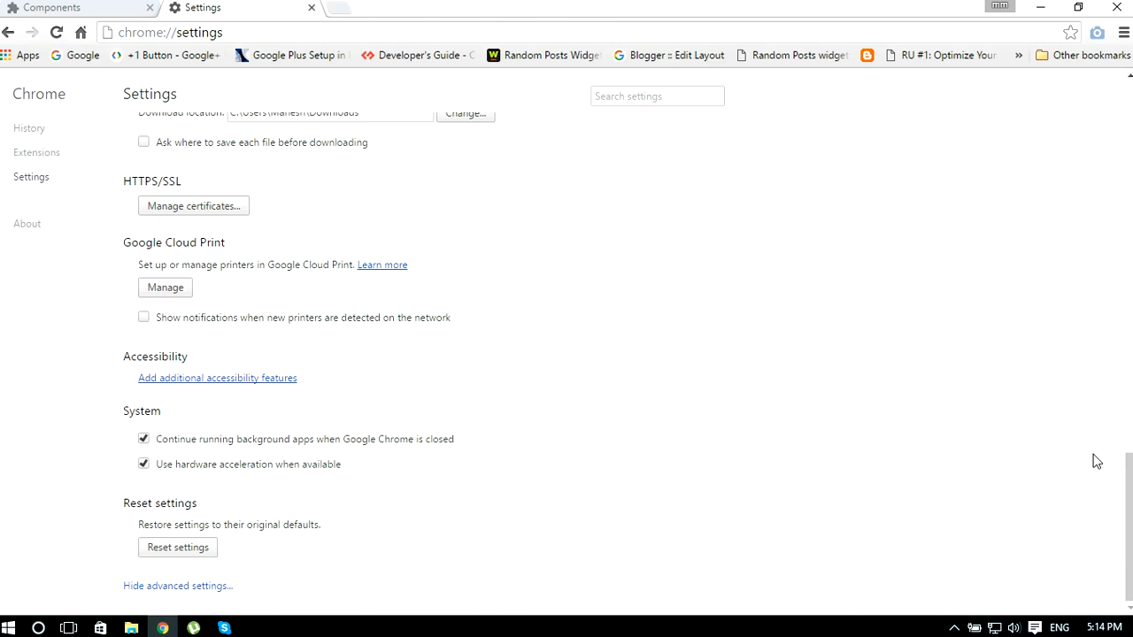
mouse_move(193, 568)
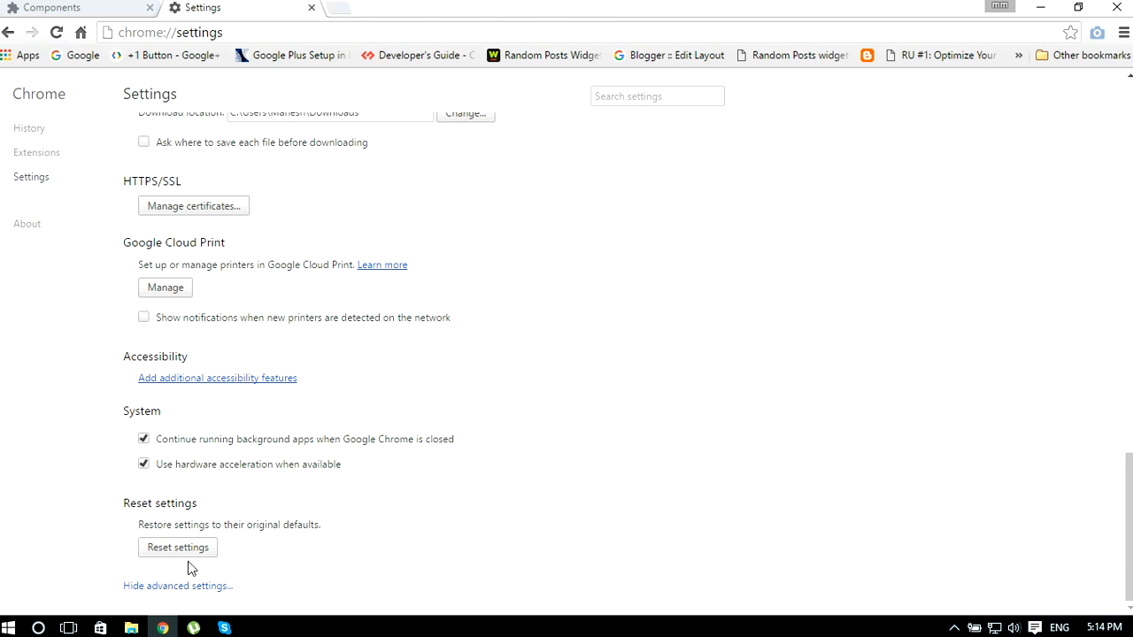
mouse_move(156, 561)
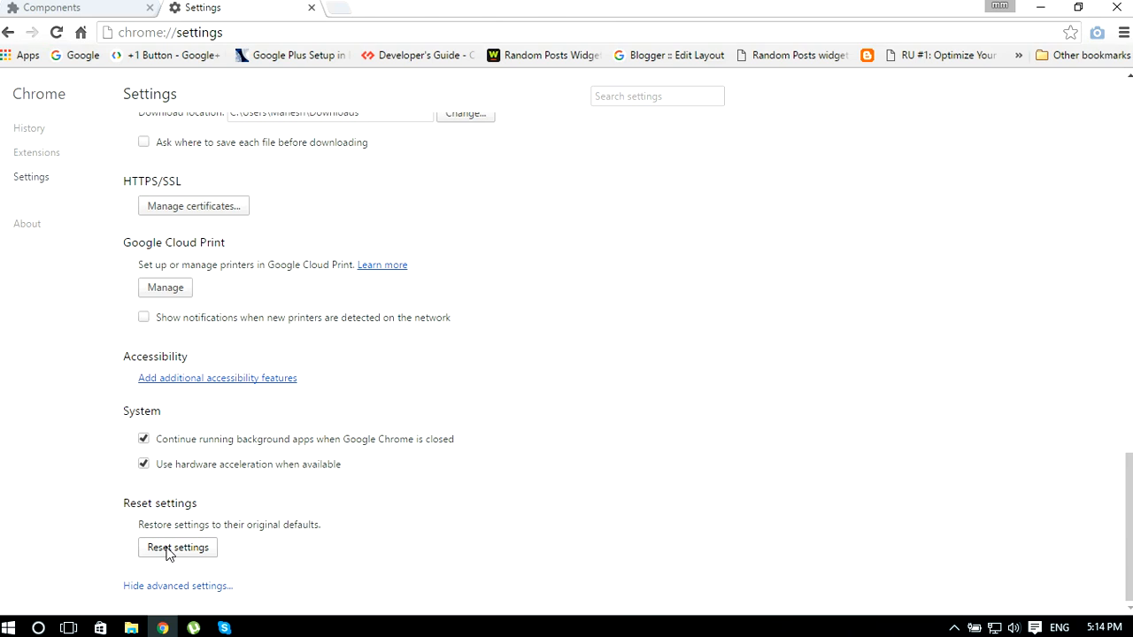
mouse_move(162, 549)
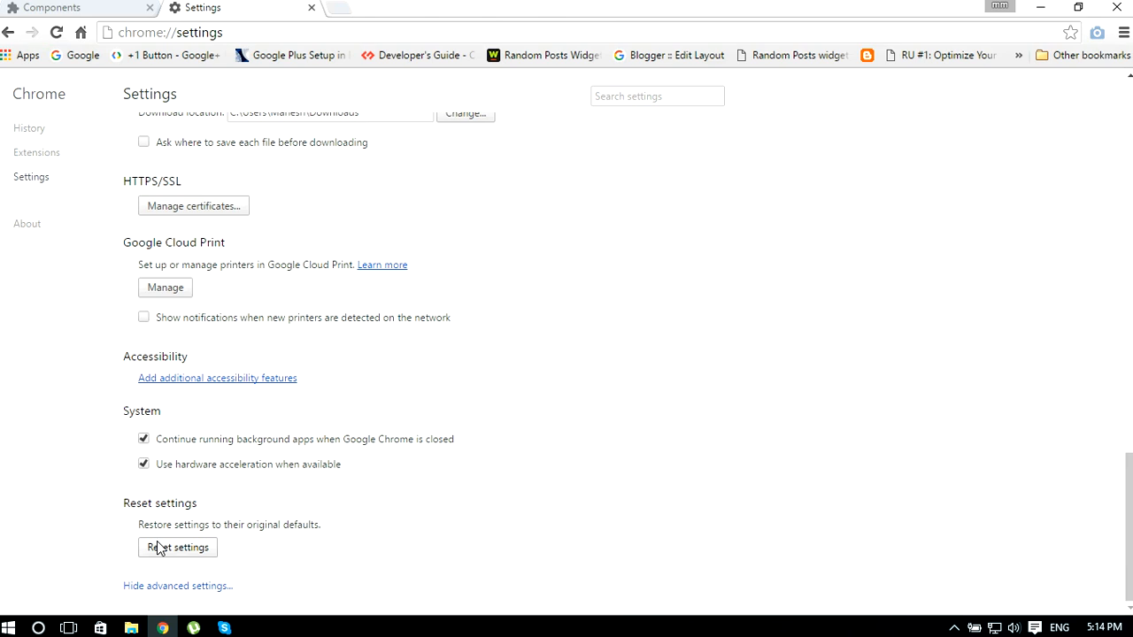
mouse_move(172, 559)
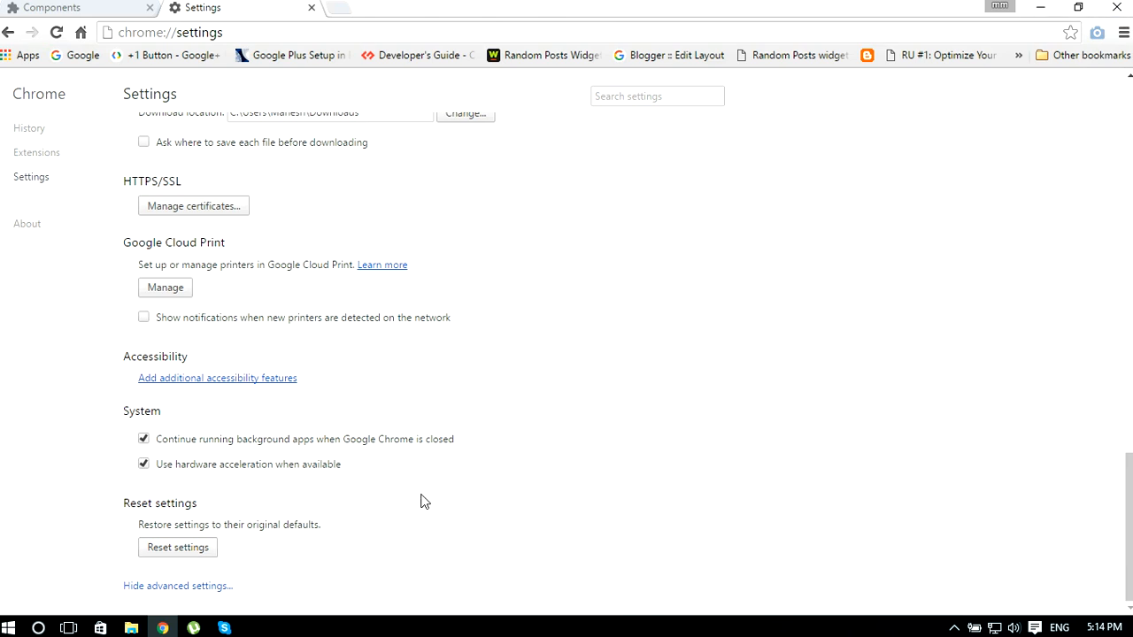
mouse_move(279, 531)
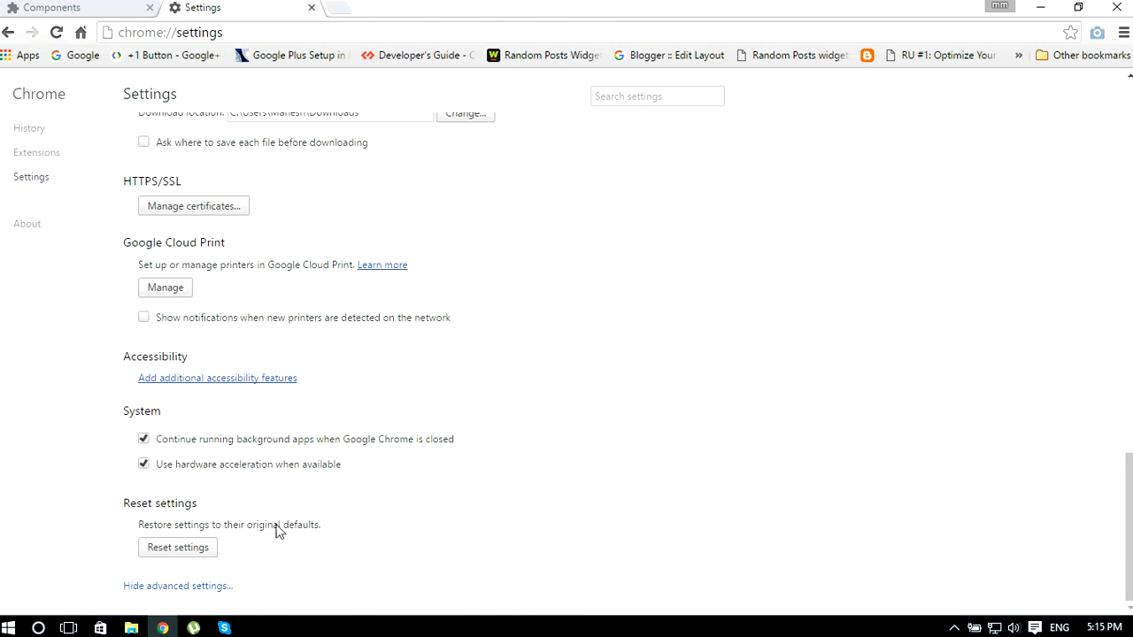
mouse_move(262, 540)
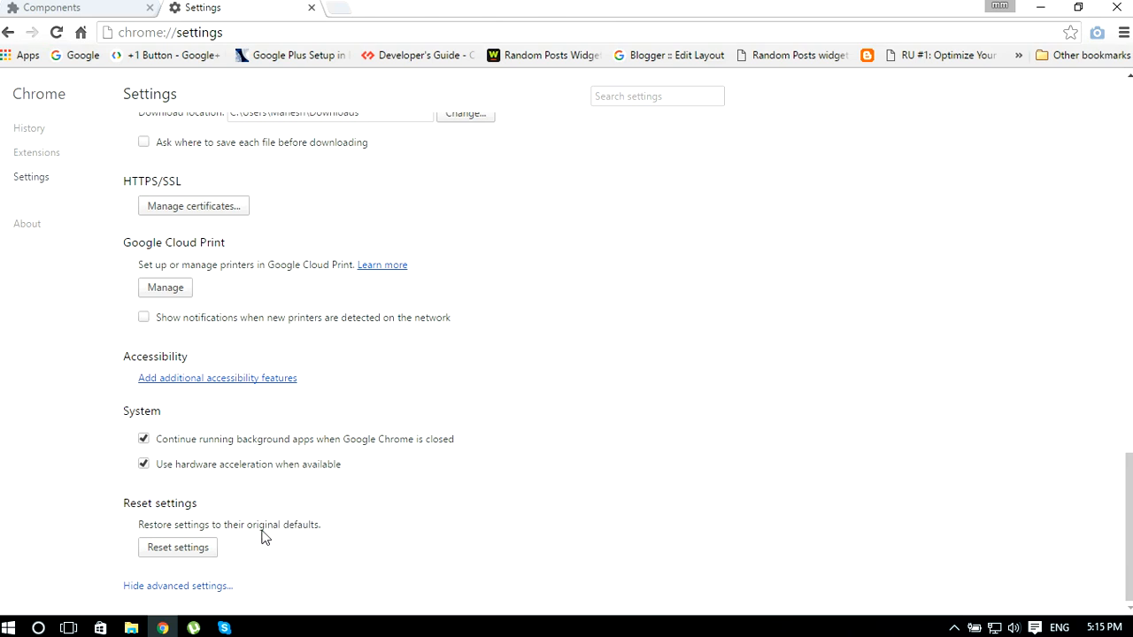
mouse_move(255, 532)
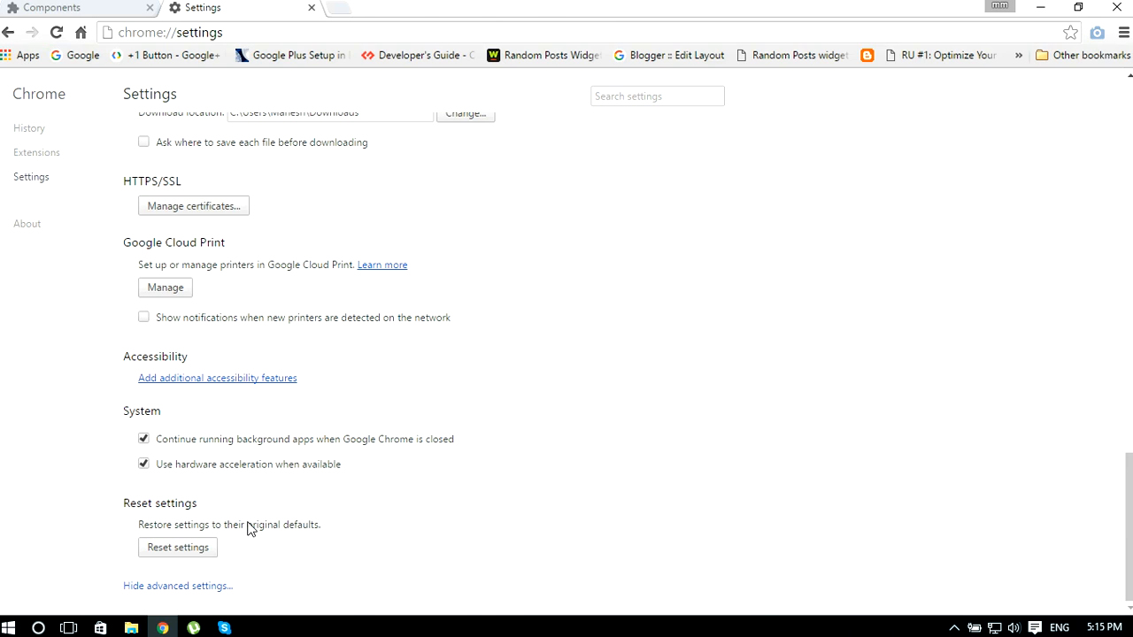
mouse_move(248, 515)
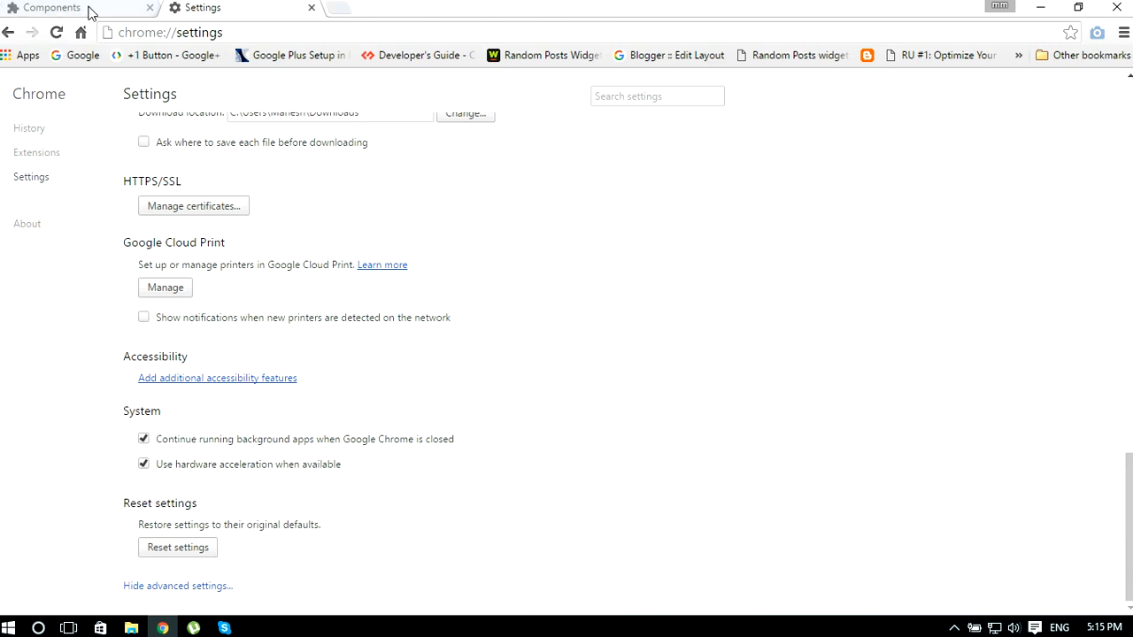
- Switch to the open Components tab listing eight not-updated components
click(50, 7)
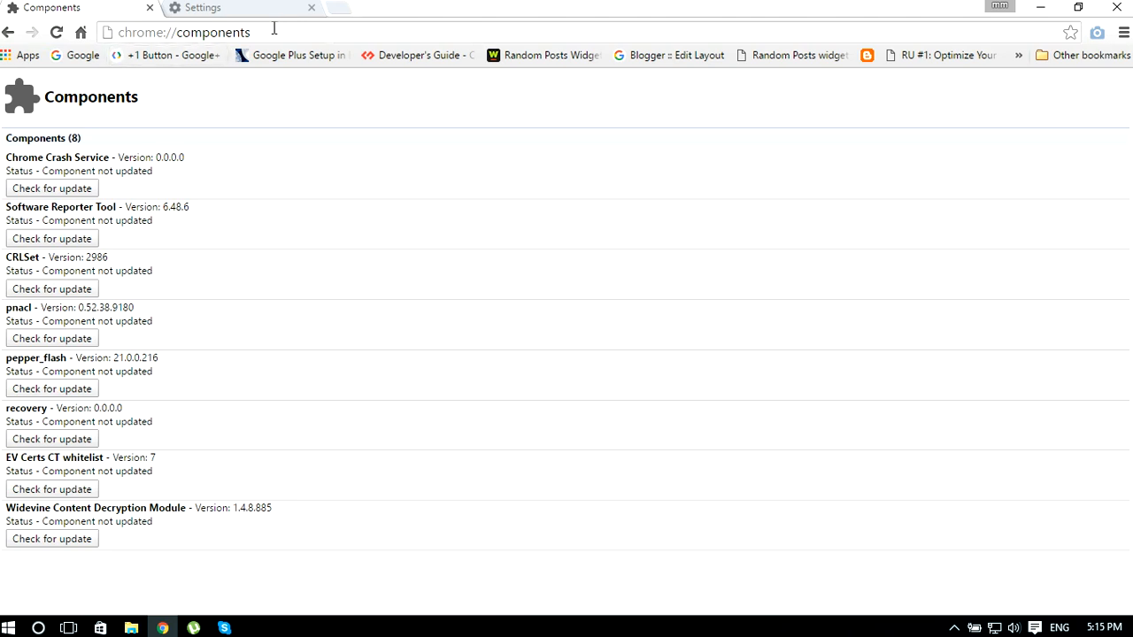
mouse_move(106, 191)
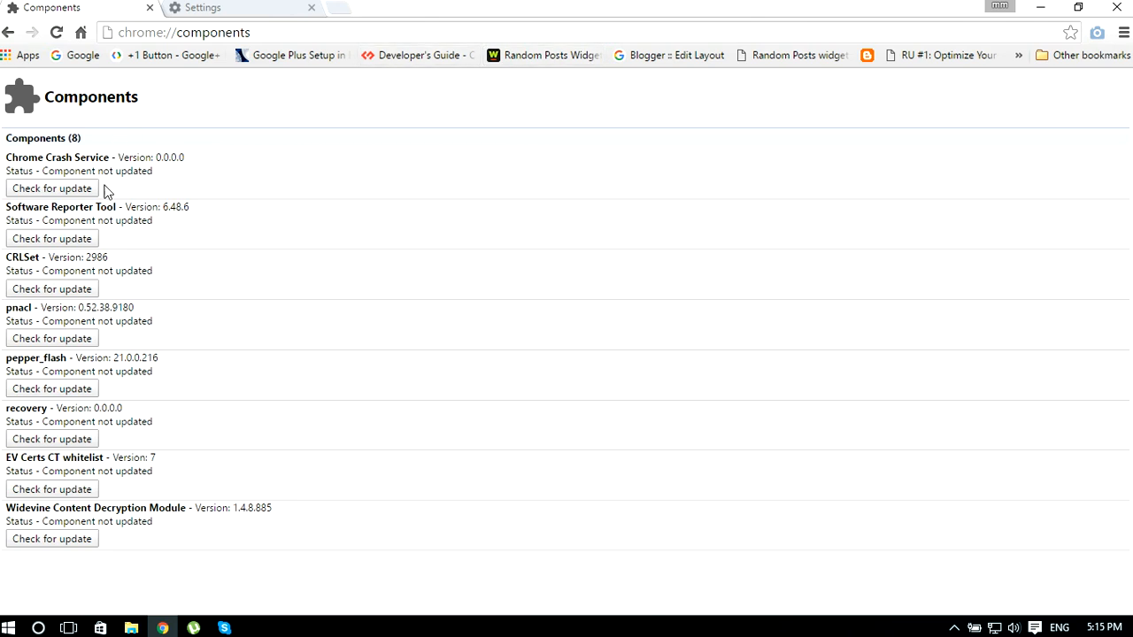
mouse_move(5, 270)
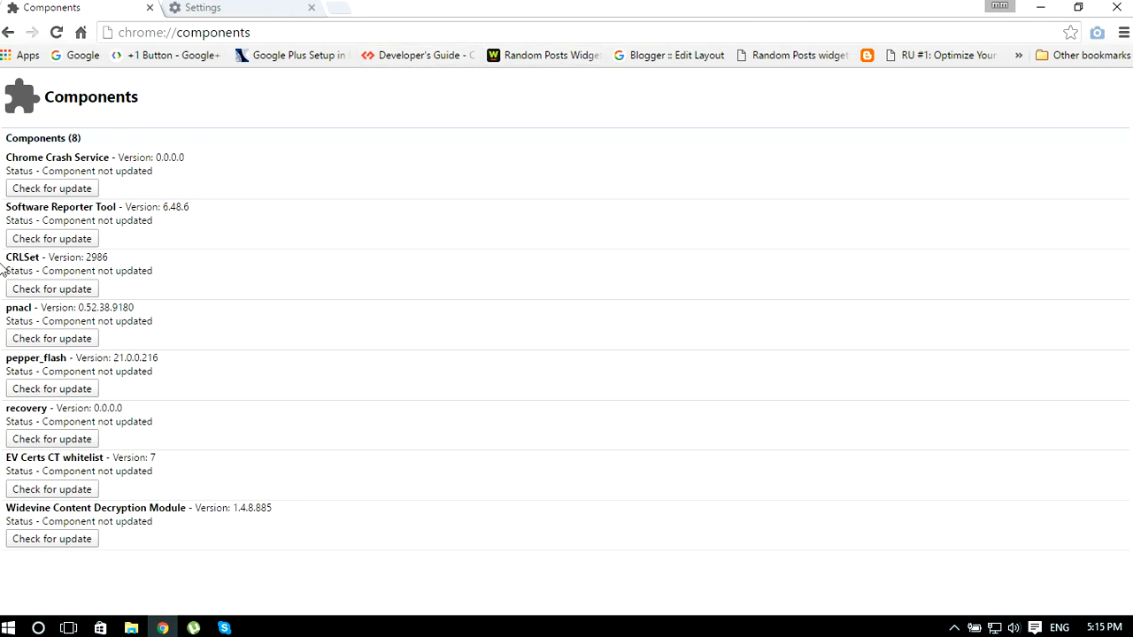